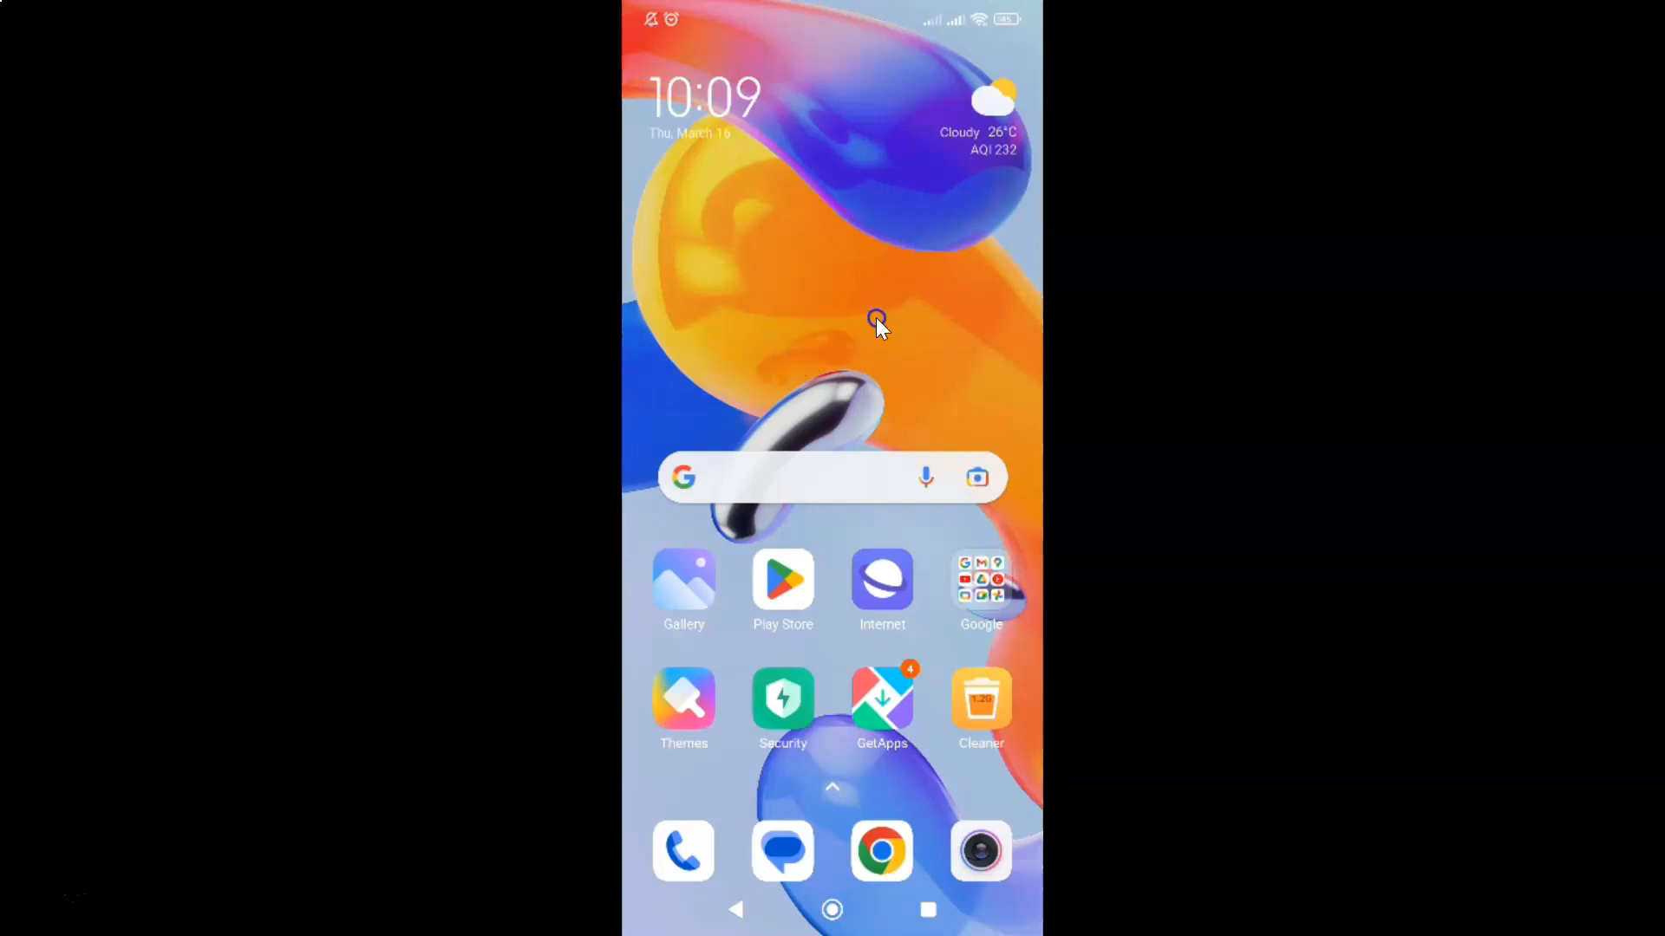
mouse_move(850, 445)
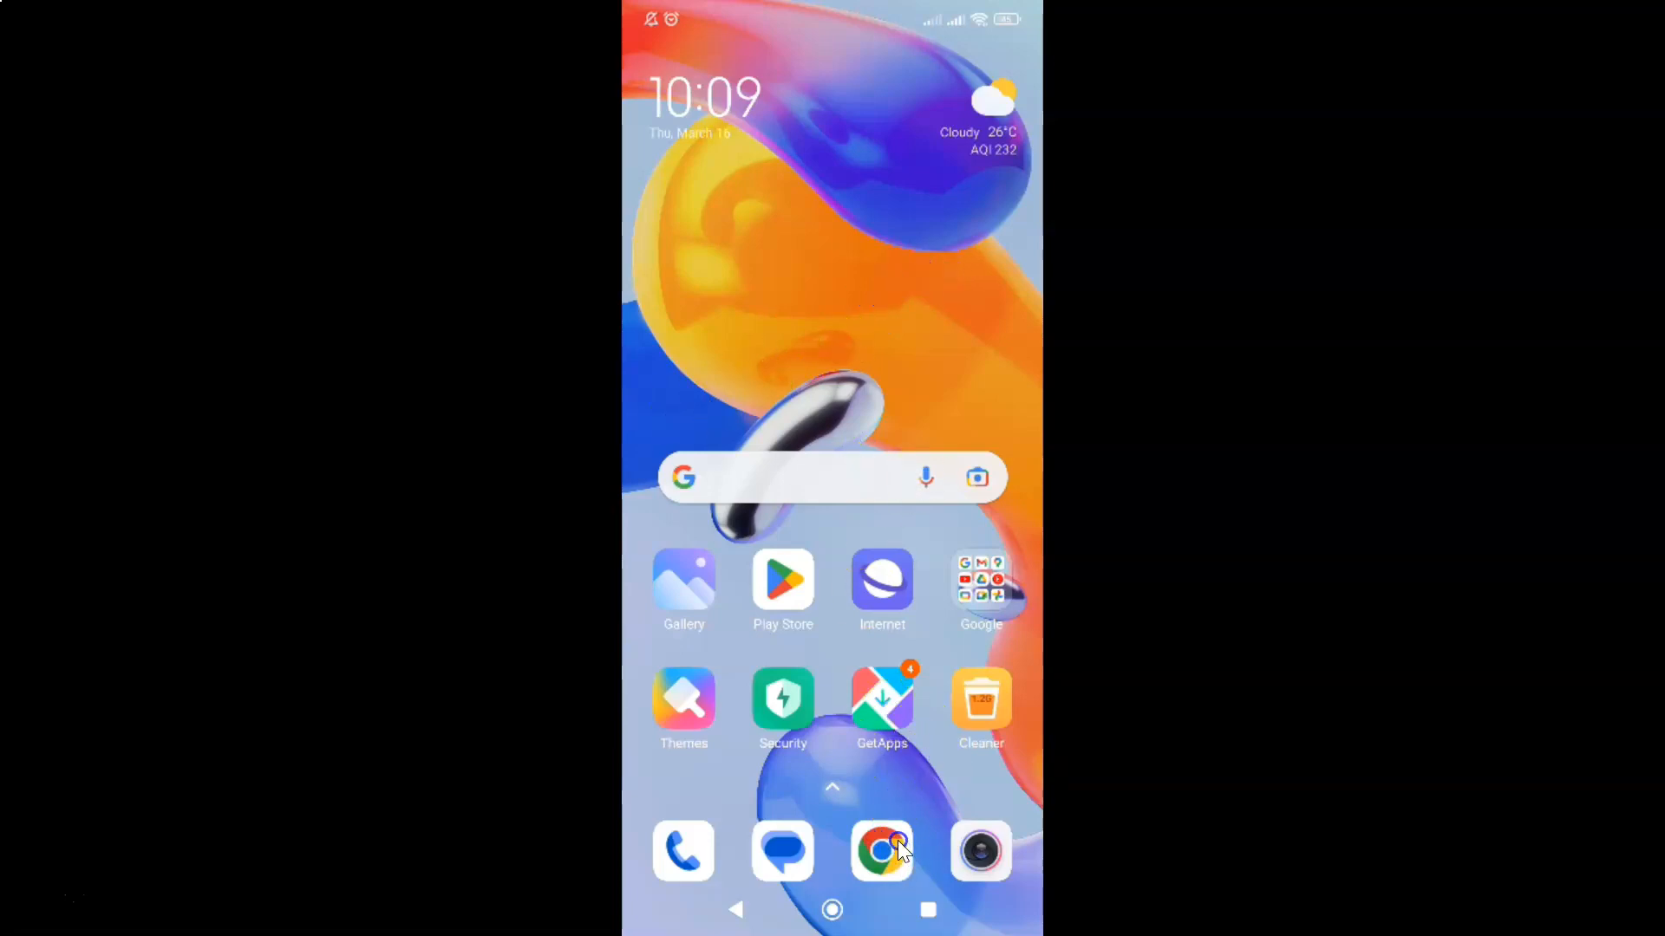
Launch Chrome from the dock on the Android home screen.
click(882, 852)
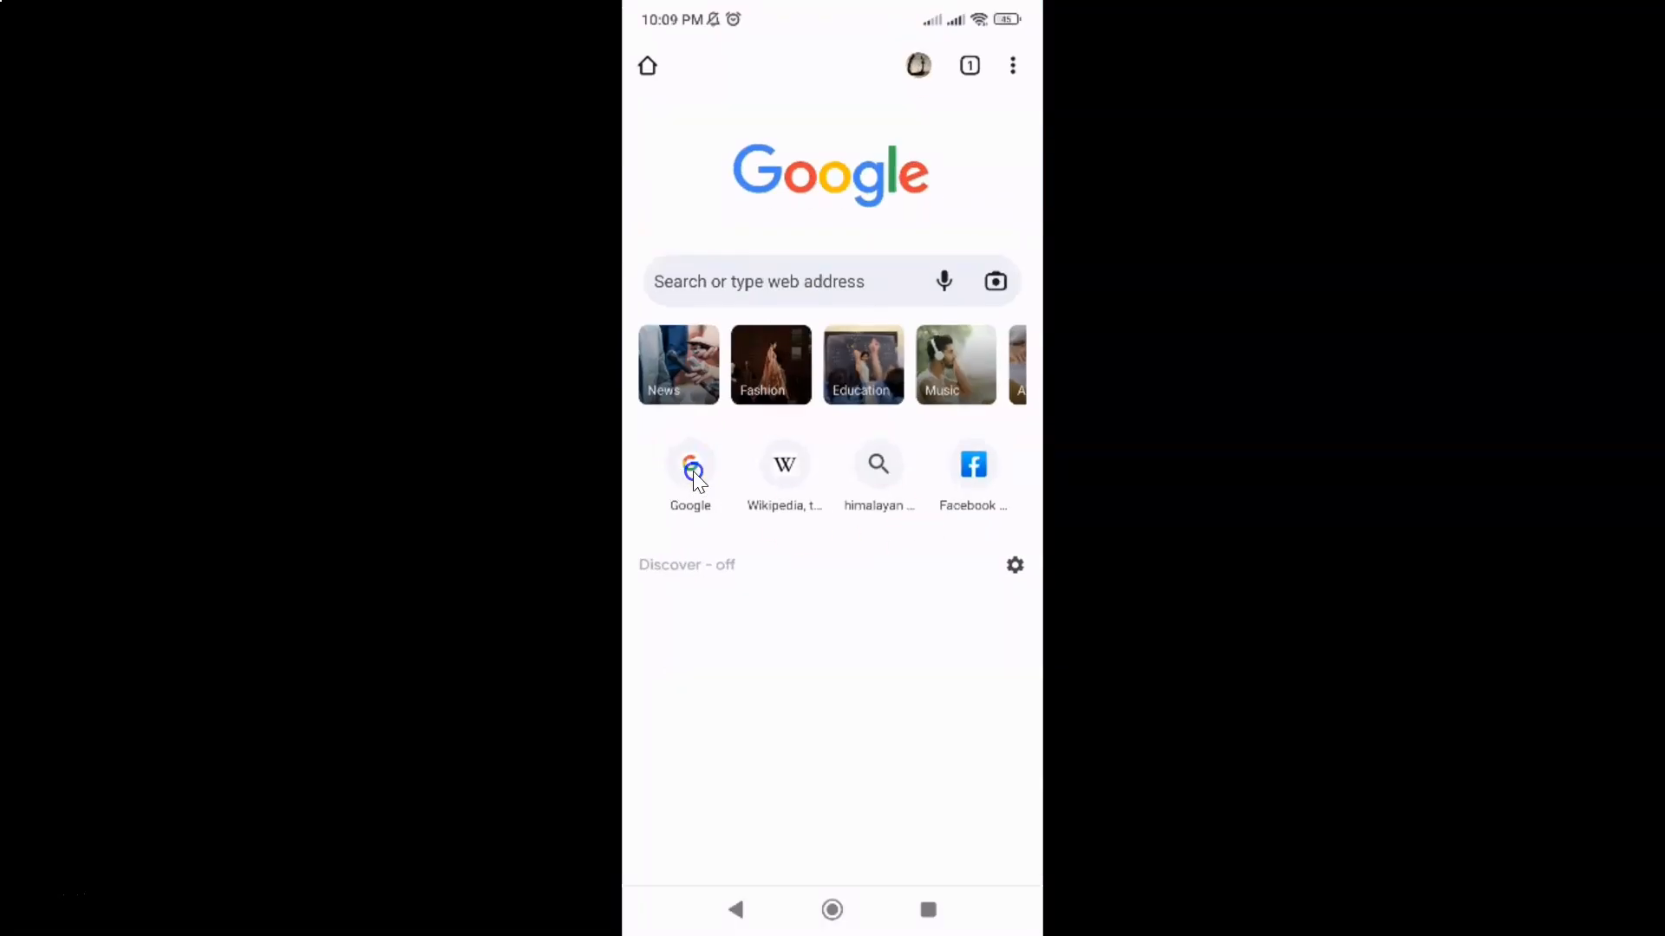
On google.com, view the trending searches, then open Search Settings from the Trending searches menu.
click(690, 464)
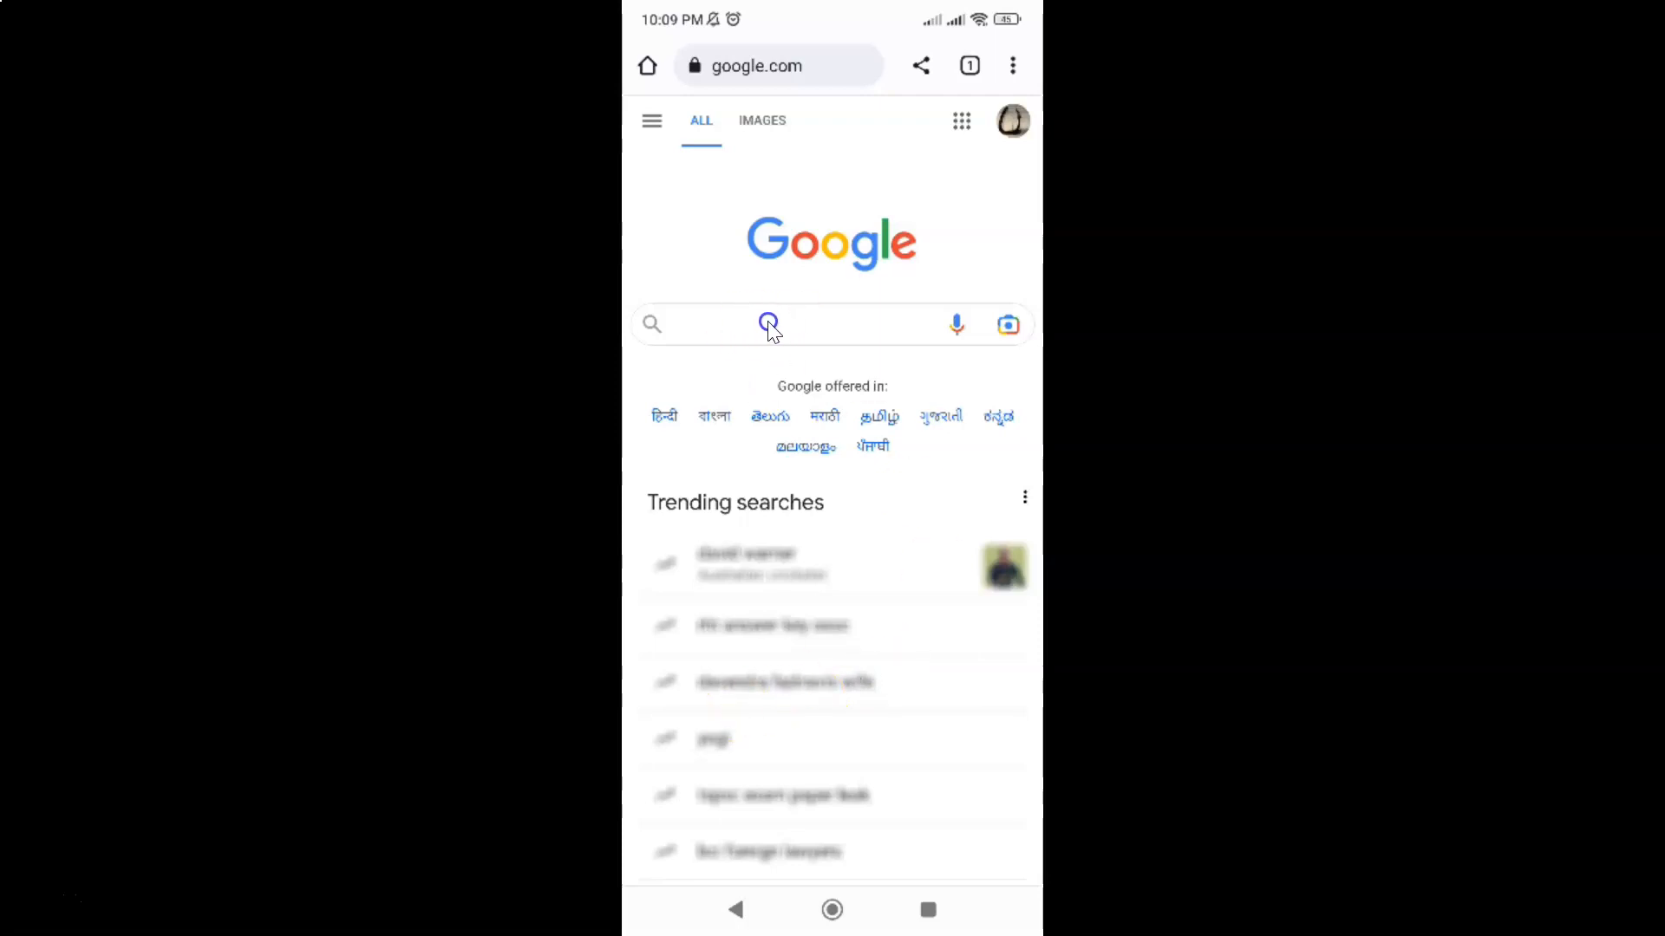
click(768, 325)
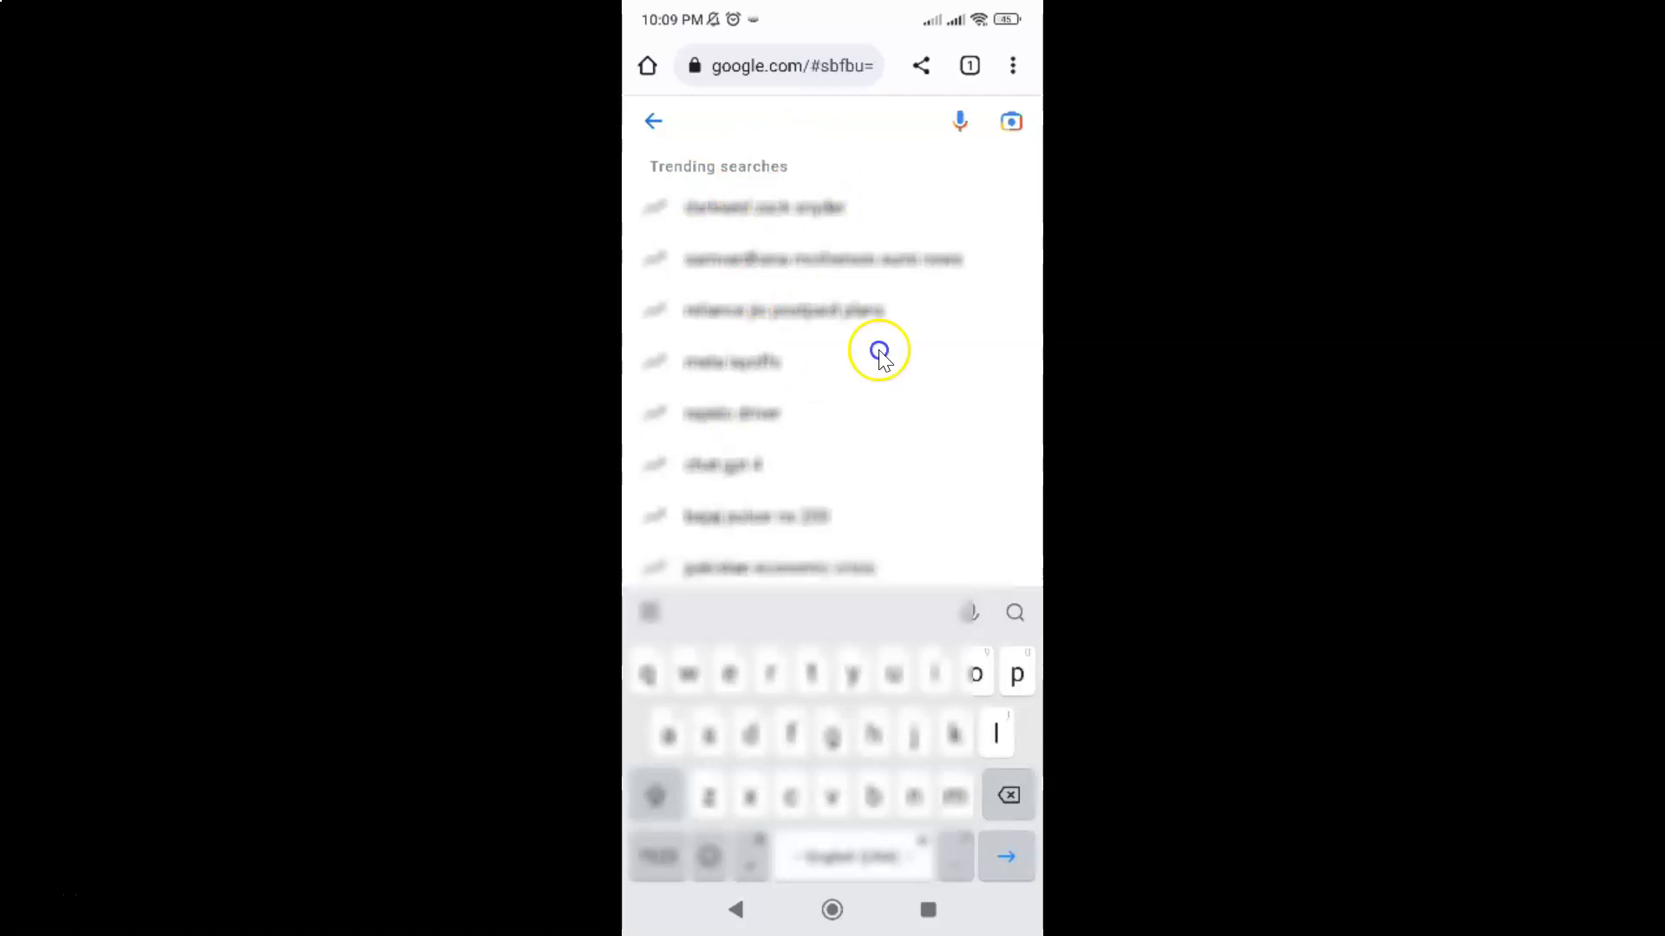
click(735, 909)
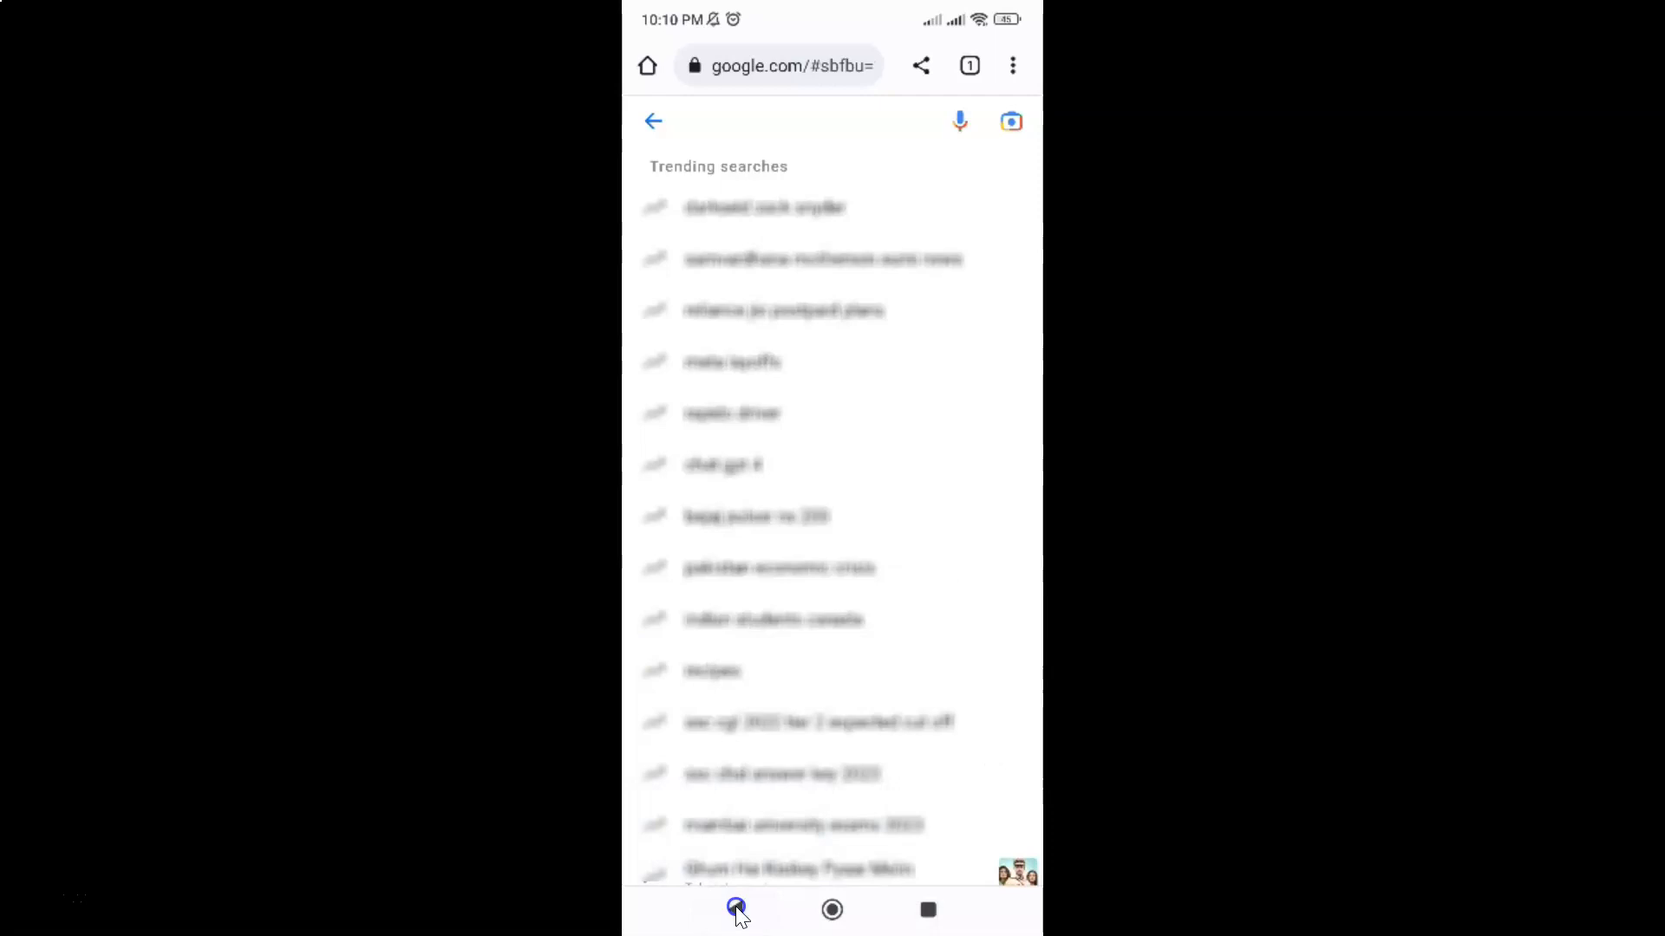
click(653, 121)
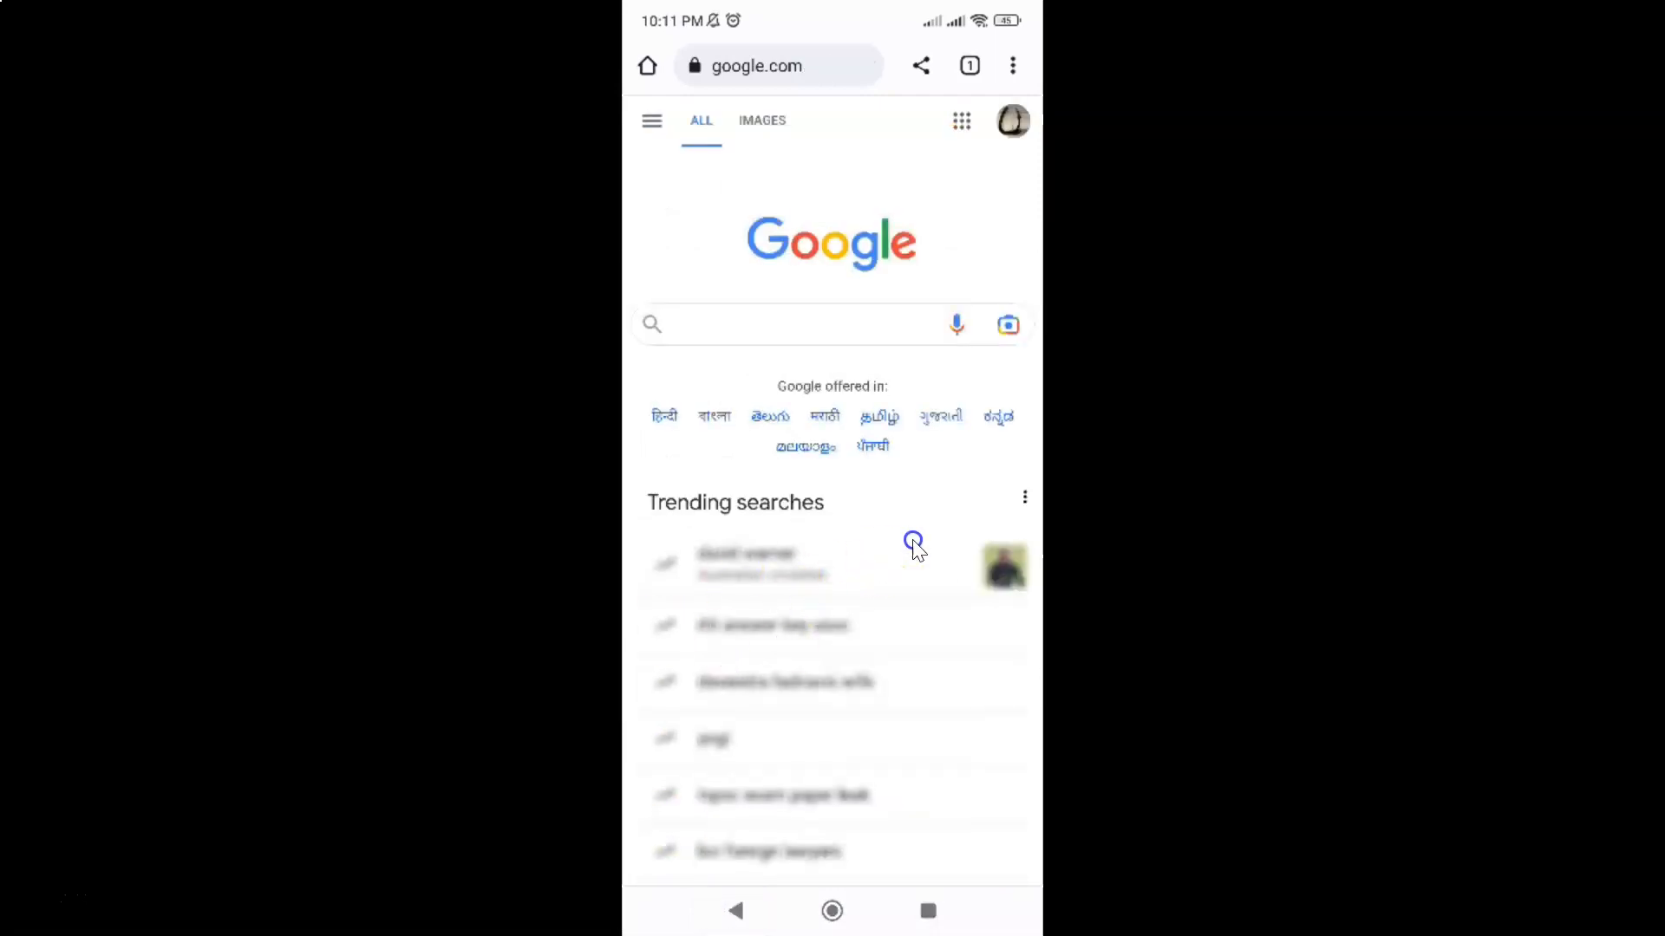
mouse_move(1024, 502)
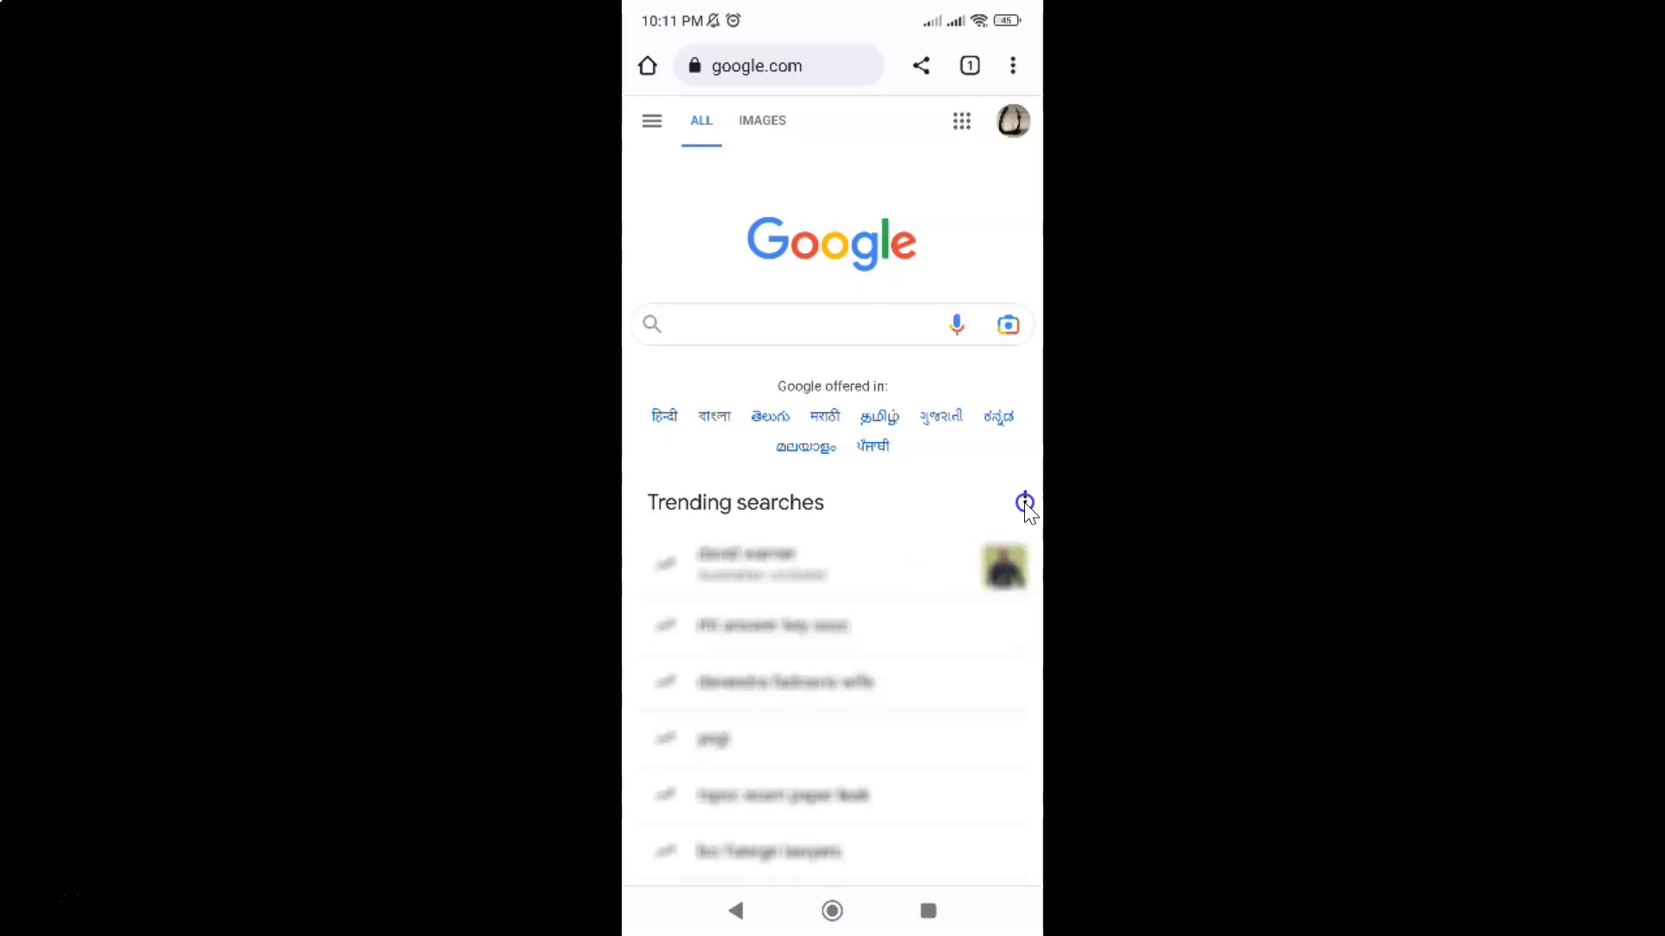
mouse_move(688, 512)
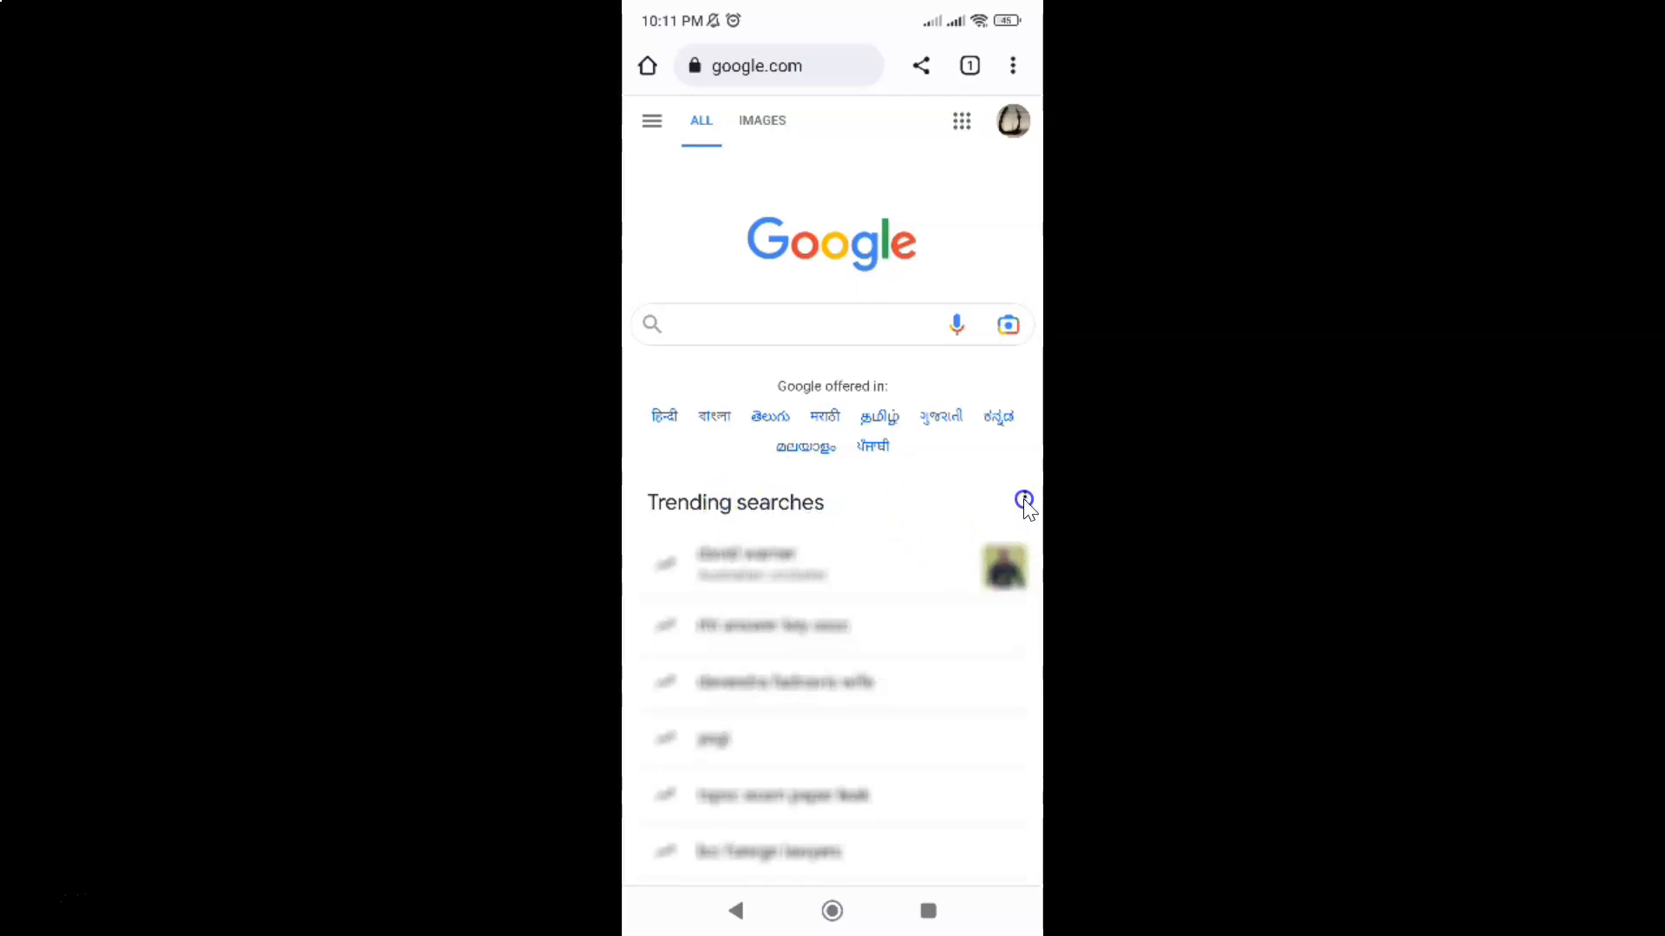
click(1024, 497)
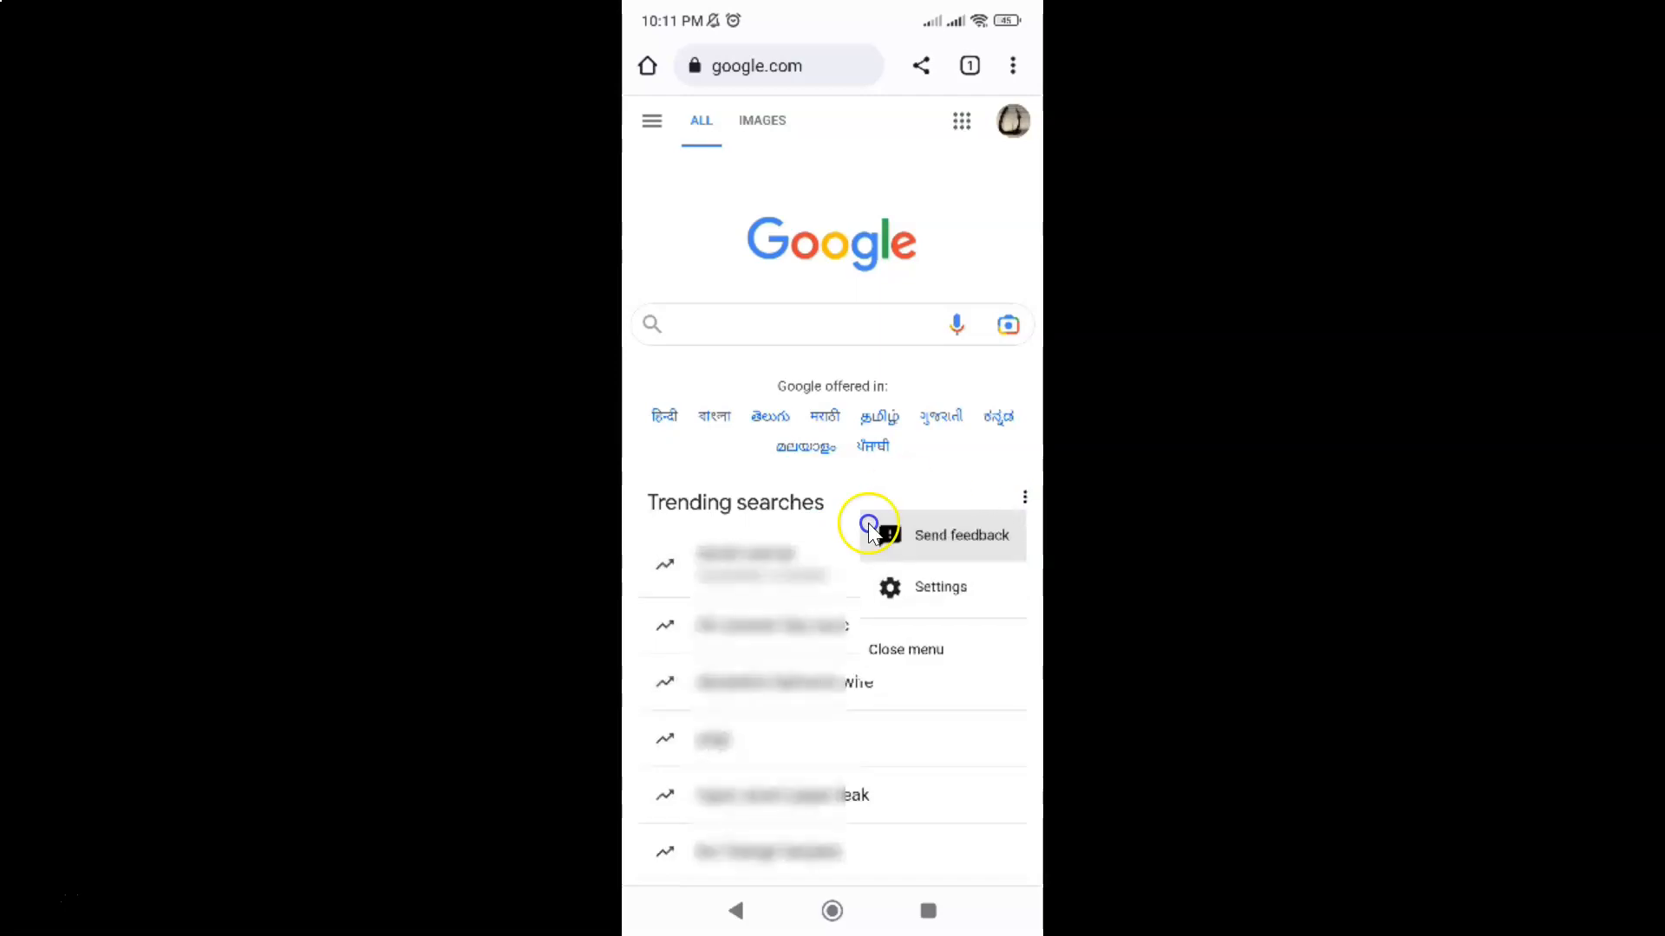
mouse_move(942, 594)
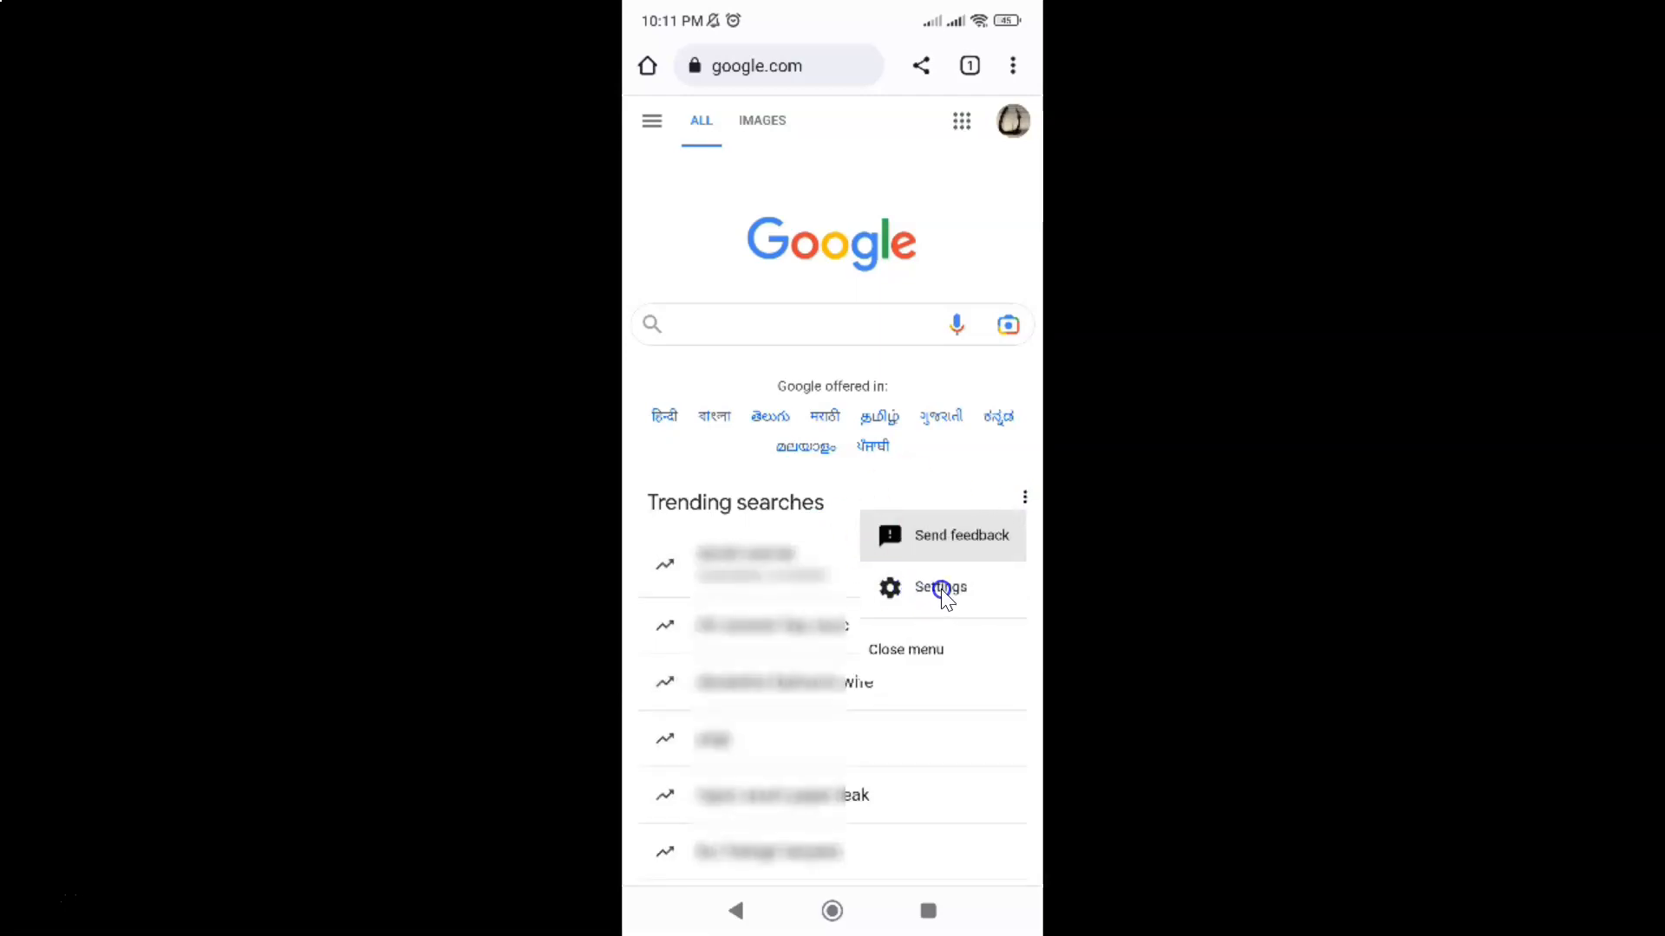
click(941, 587)
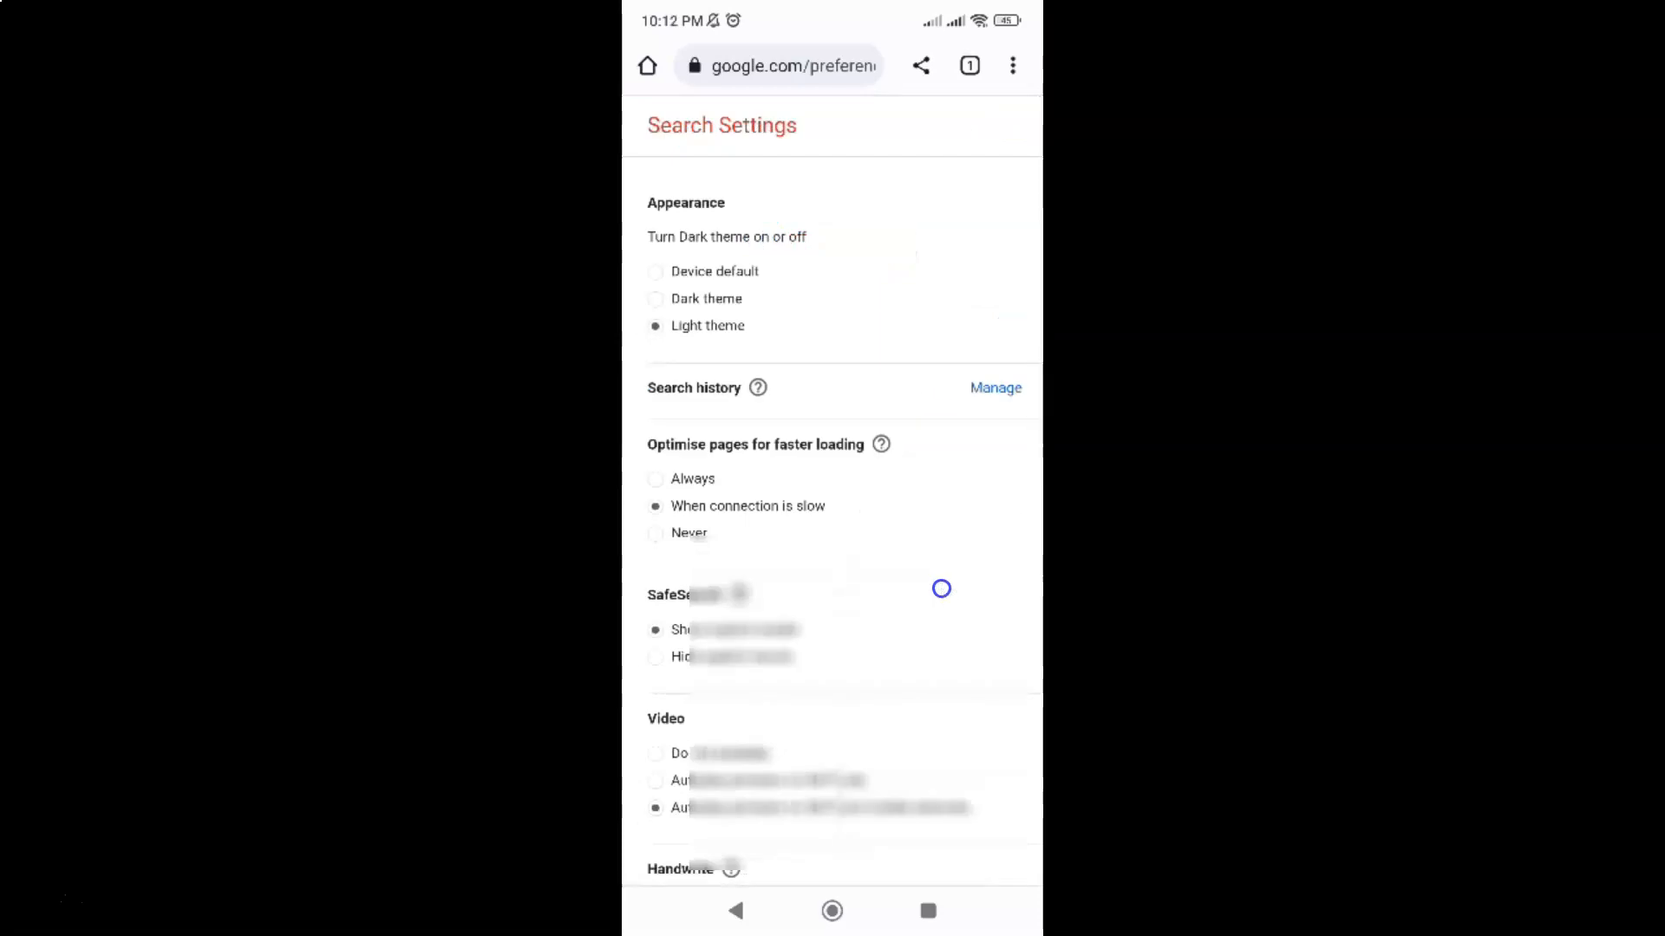
Select 'Do not show popular searches' for auto-complete and save the preferences.
scroll(down, 3)
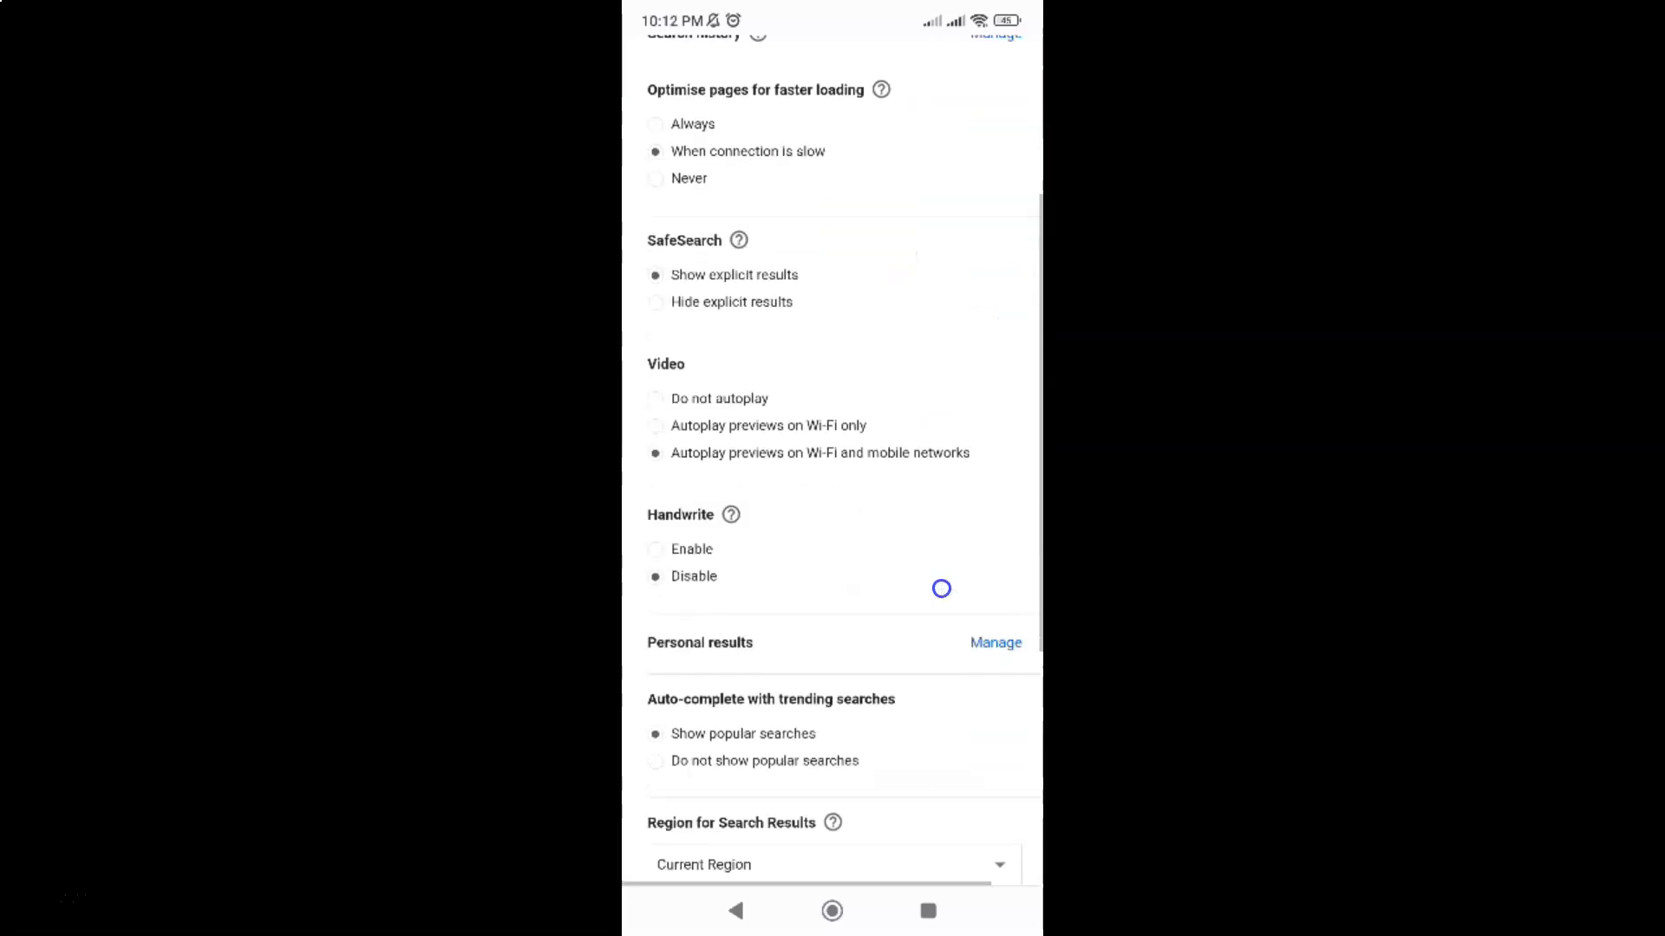
scroll(down, 3)
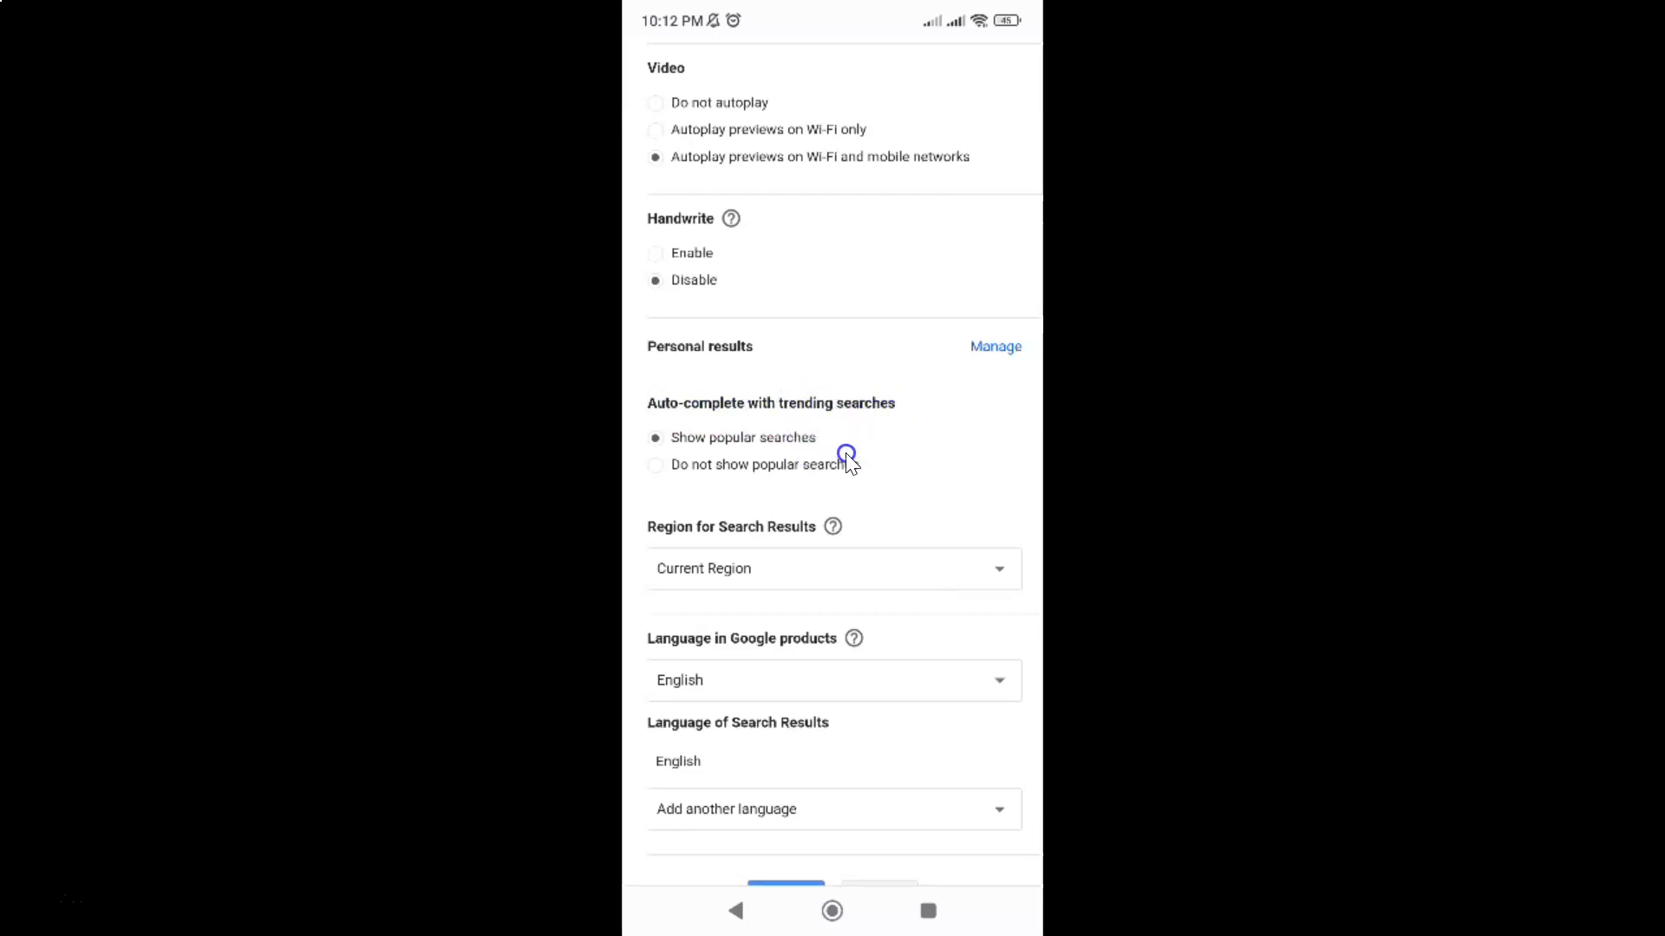
mouse_move(780, 450)
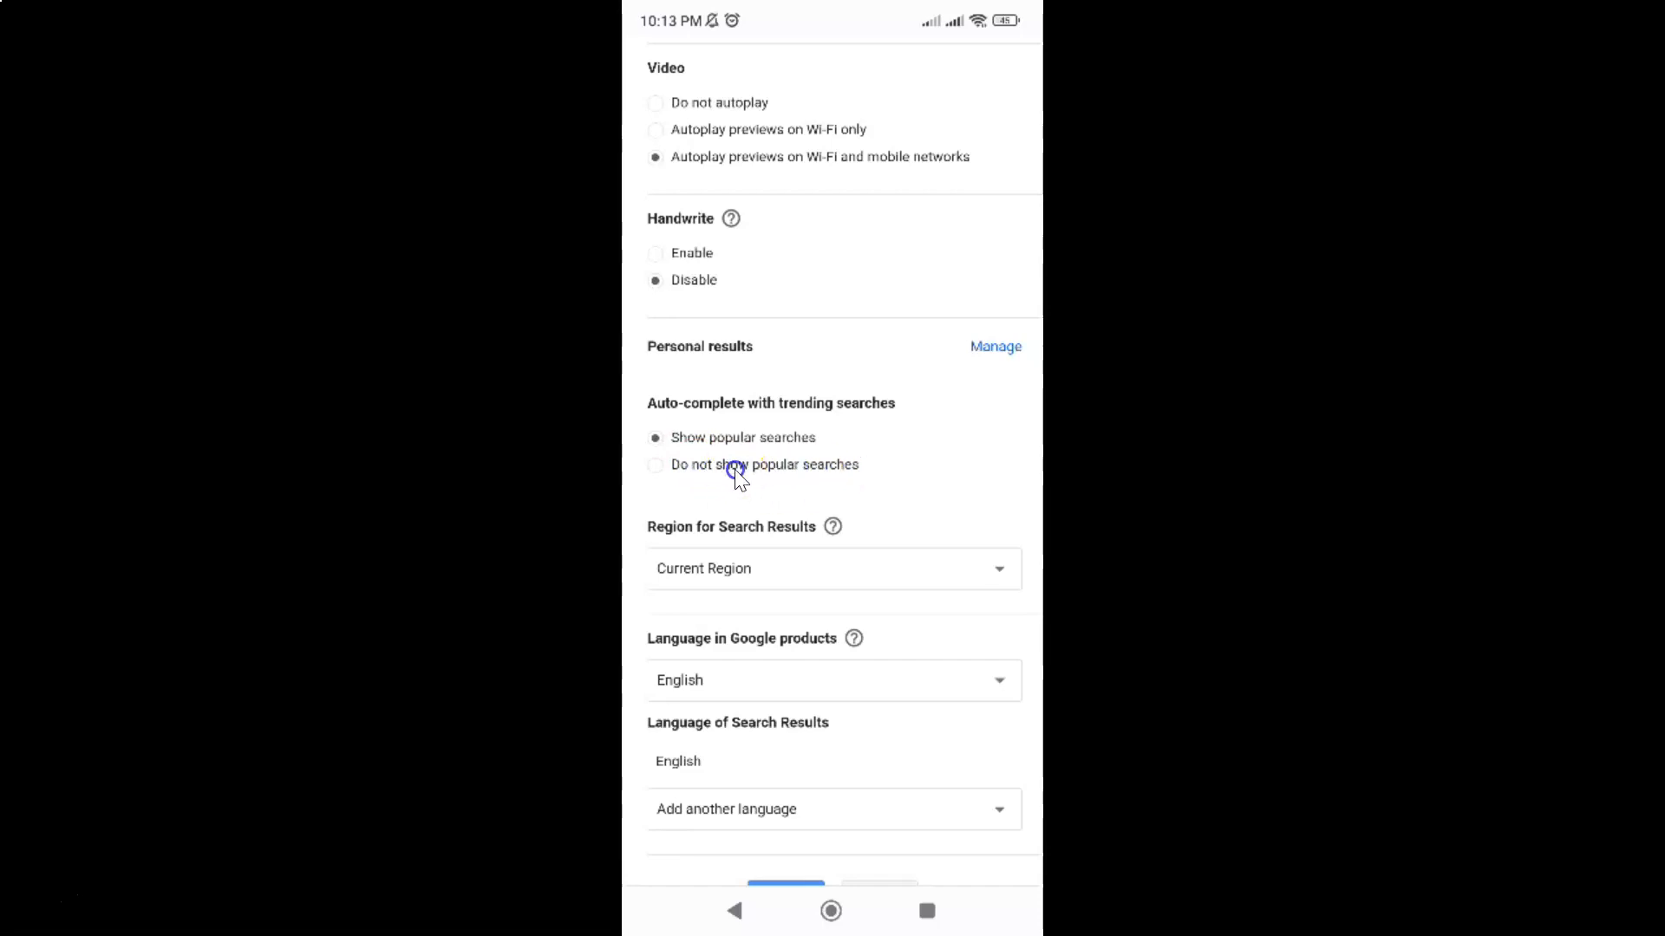
click(656, 466)
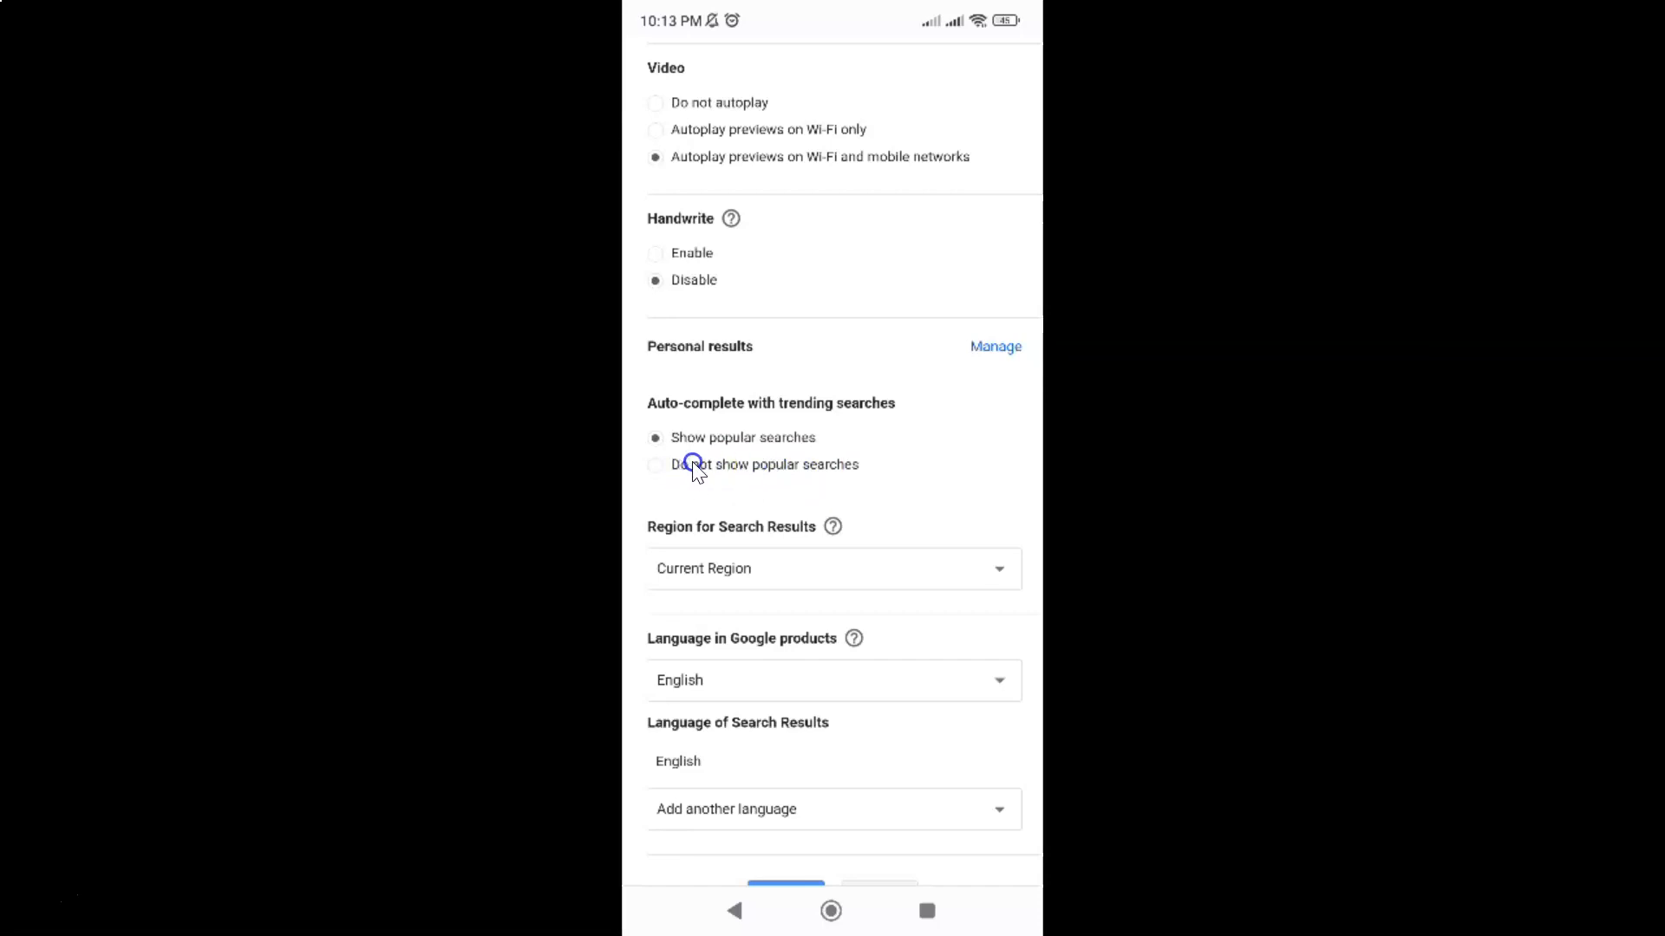
click(654, 464)
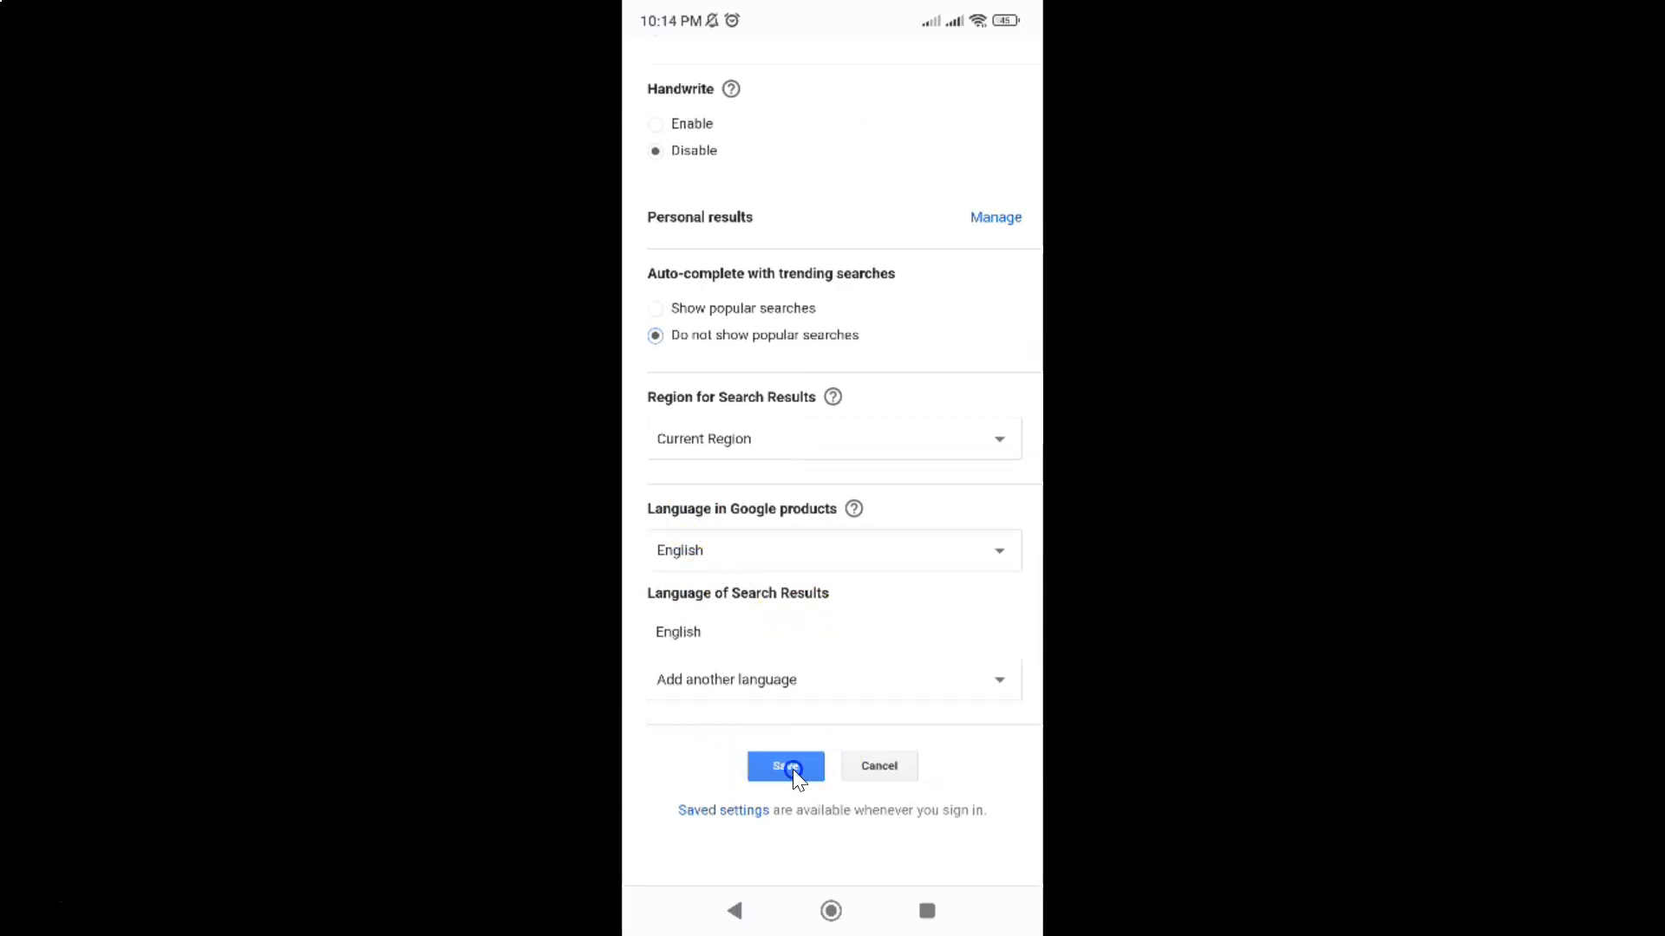
click(786, 766)
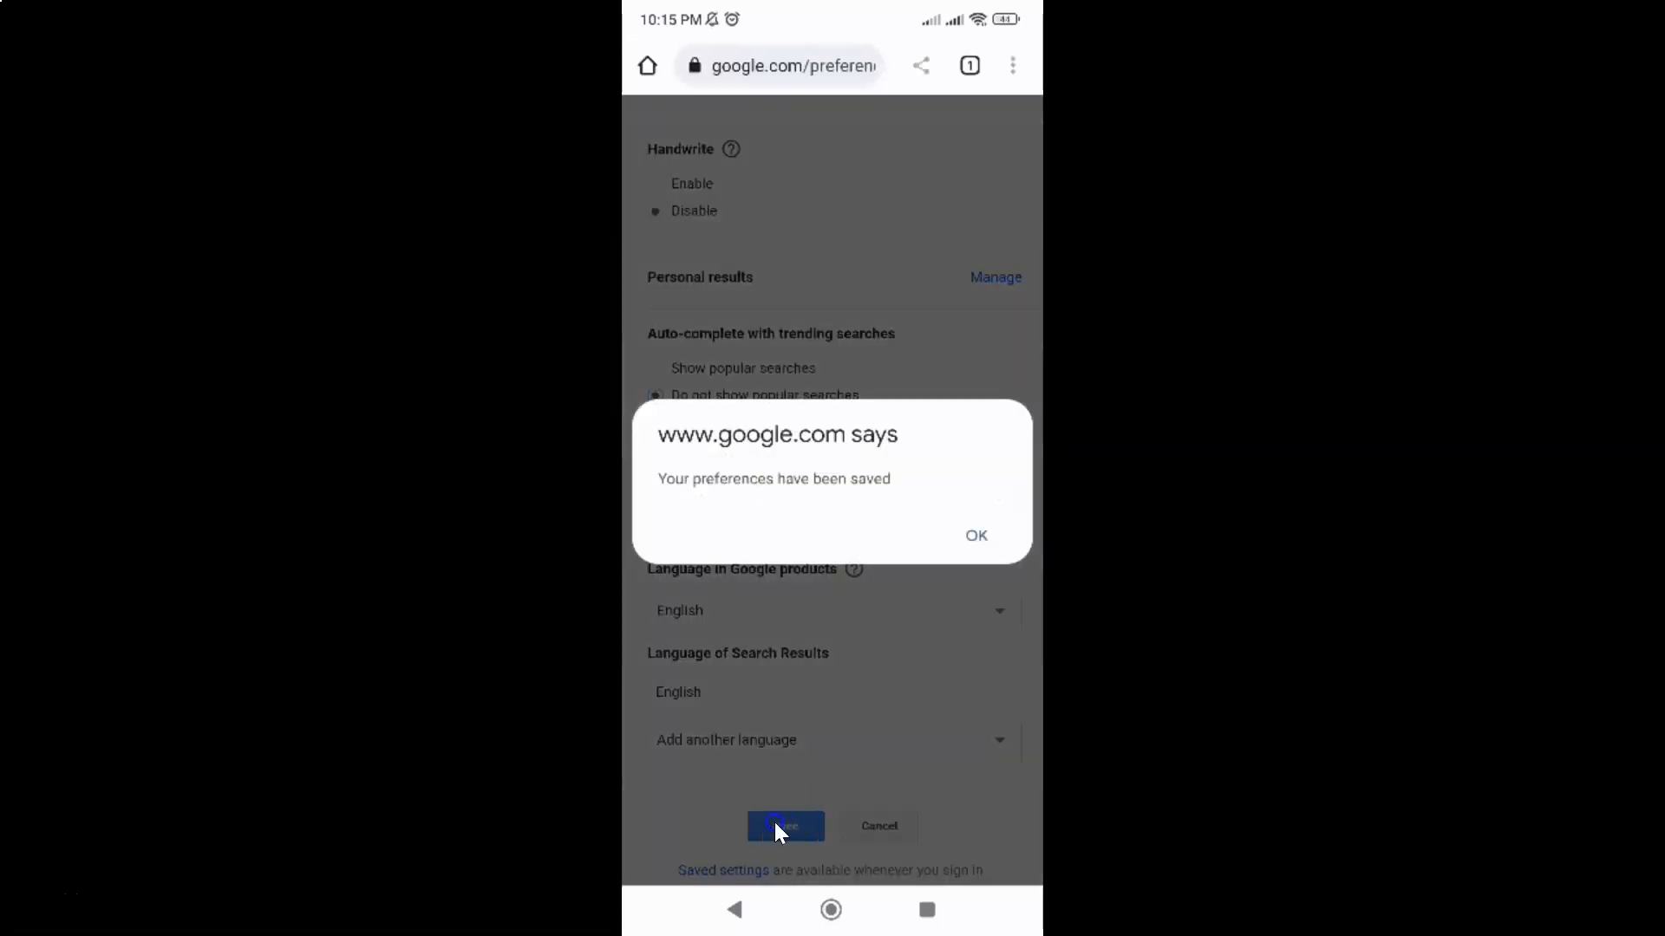
mouse_move(788, 452)
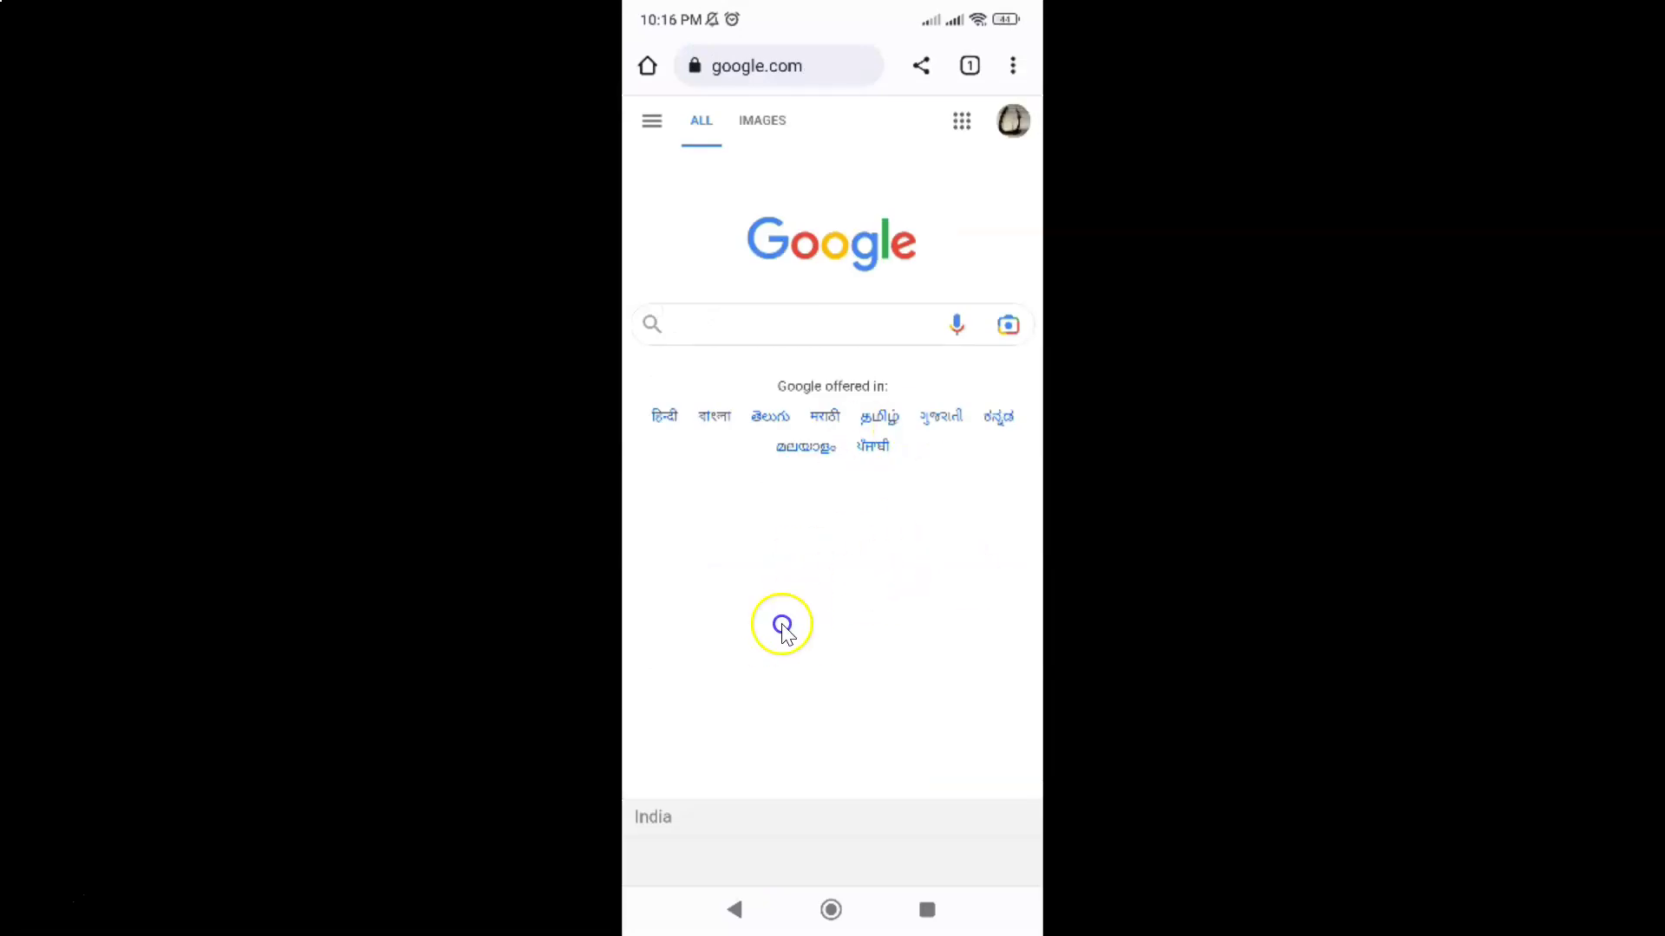
mouse_move(931, 416)
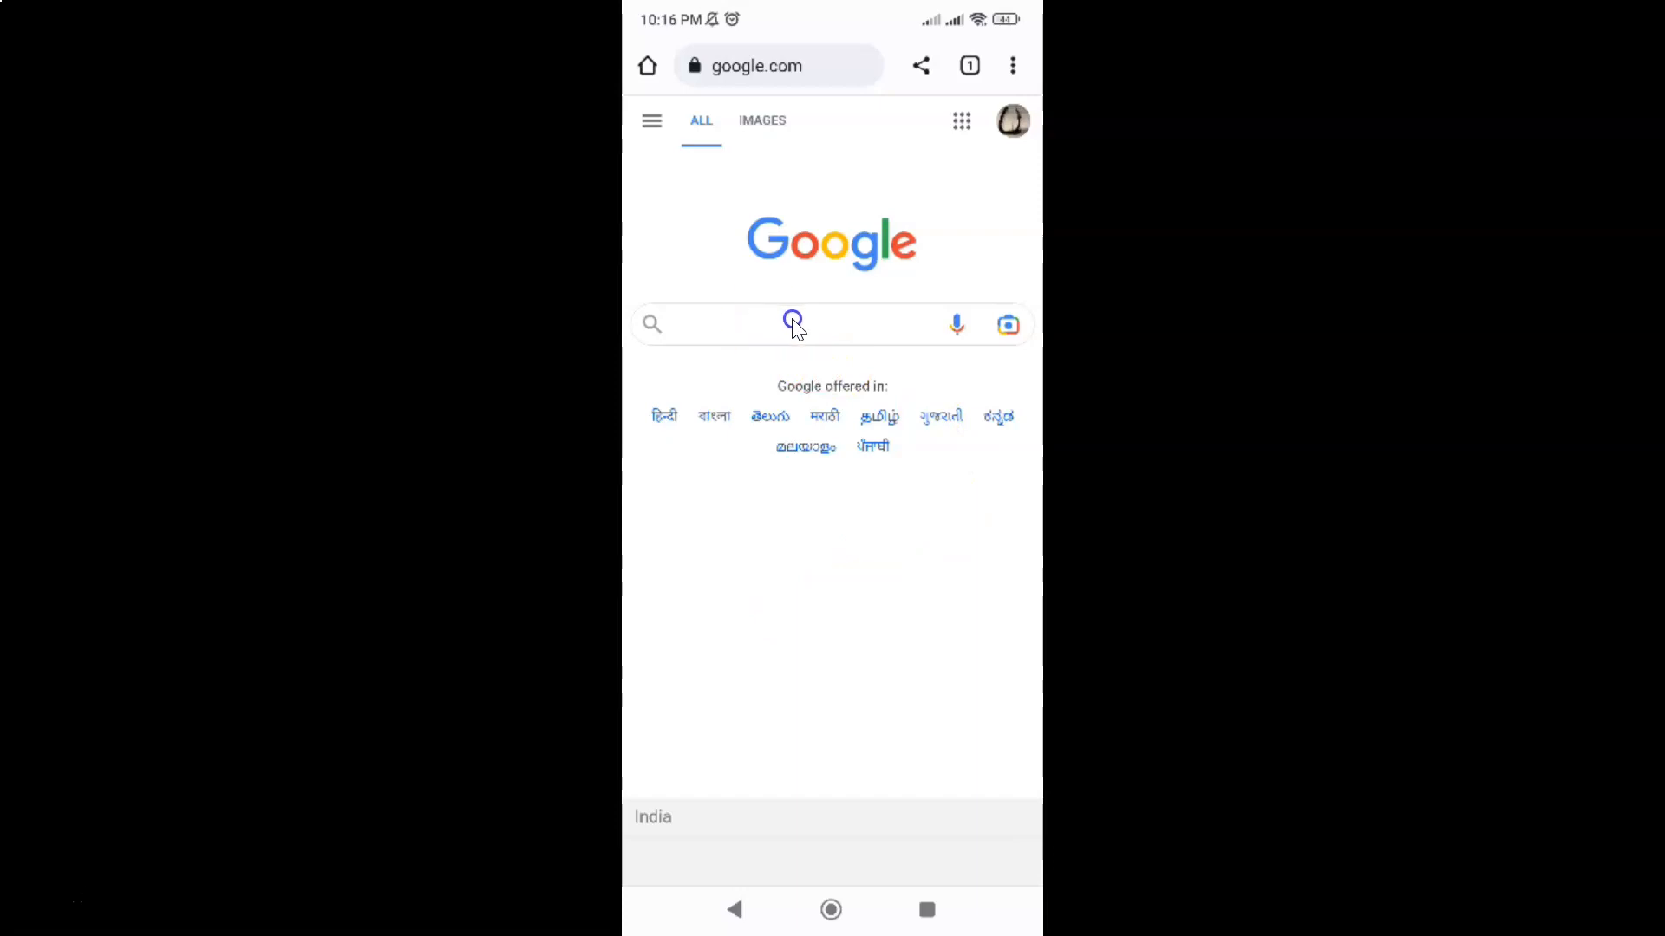
Open the Google search box and confirm no trending suggestions appear.
click(792, 324)
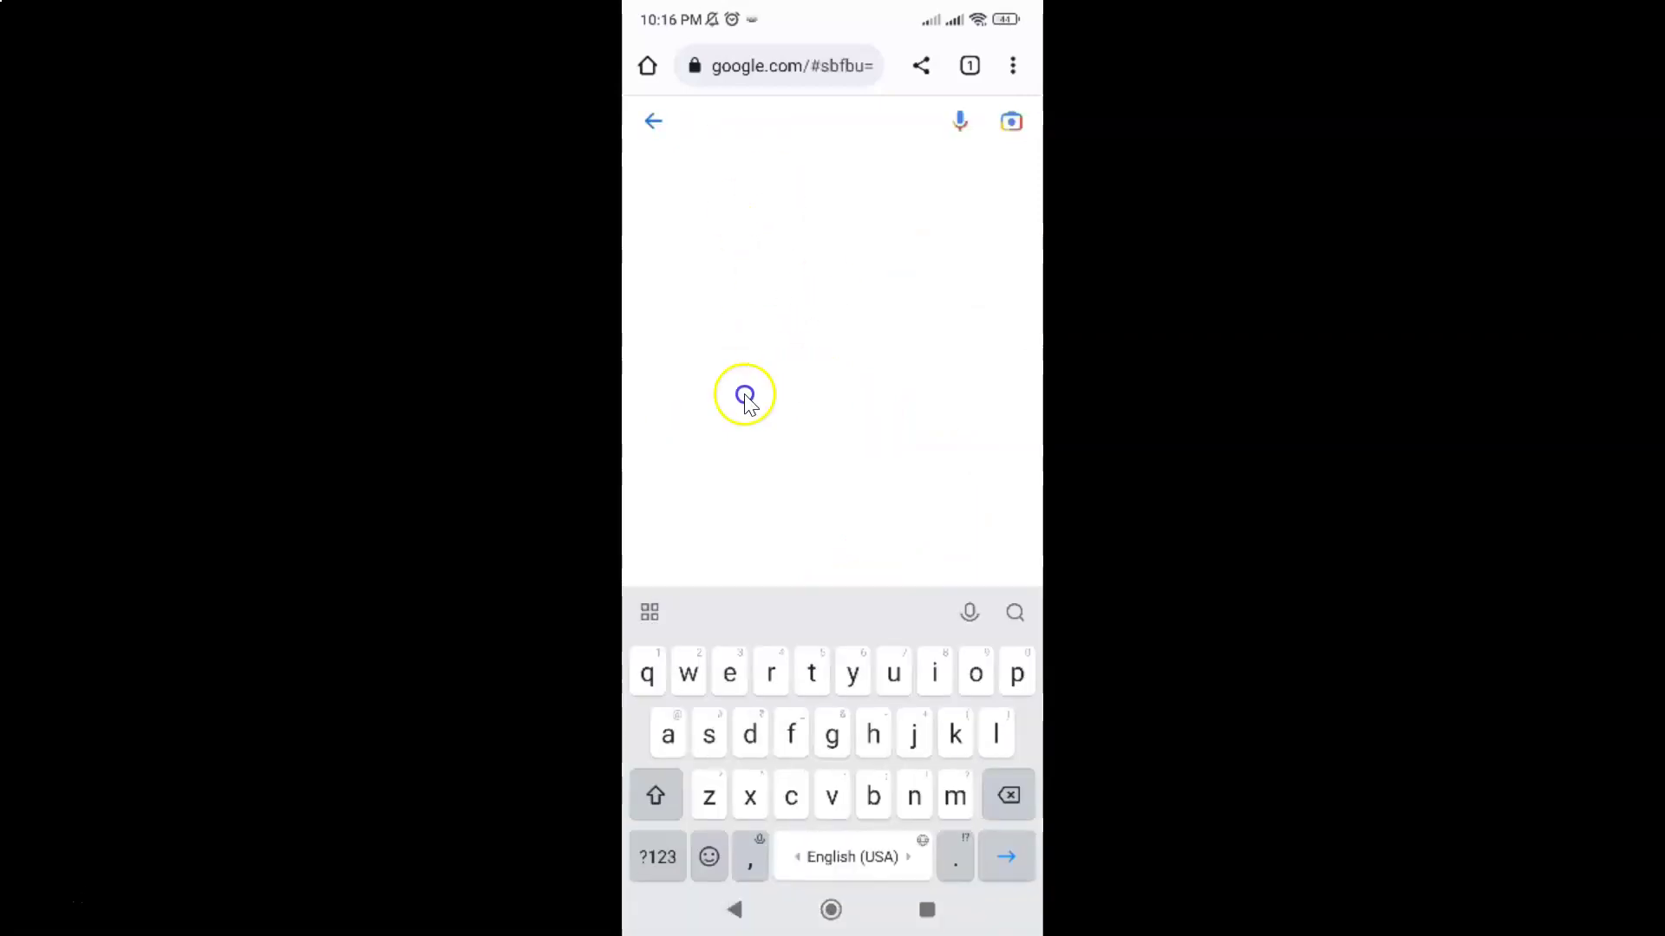